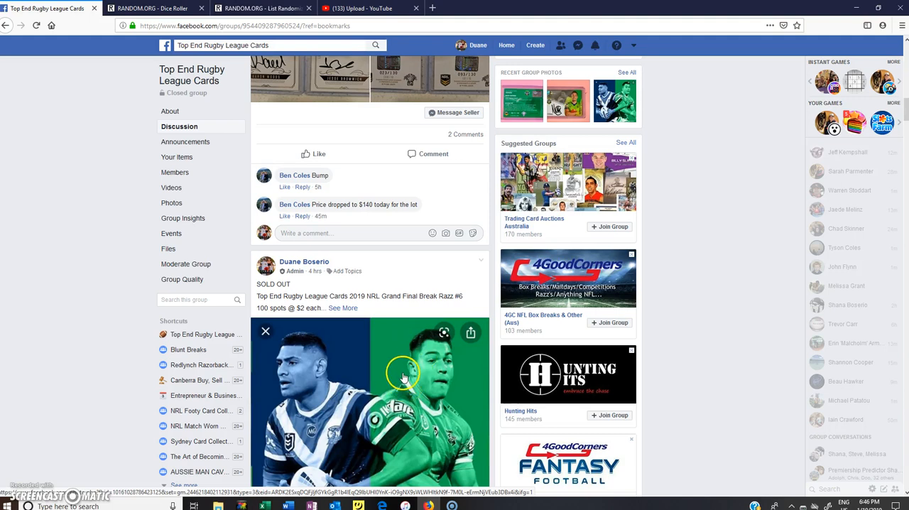
{"action": "mouse_move", "coordinate": [419, 300]}
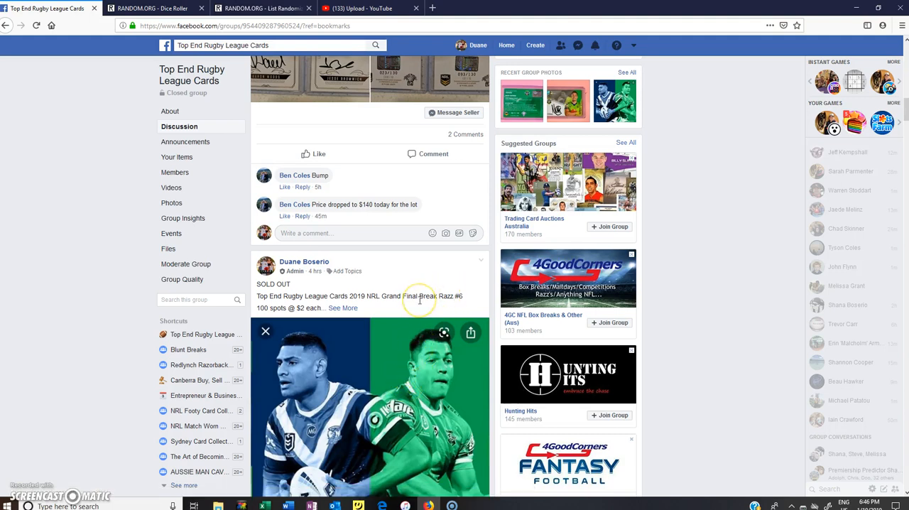
Expand the Razz #6 raffle post and copy its full 100-spot list of entrants.
{"action": "scroll", "scroll_direction": "down", "scroll_amount": 3}
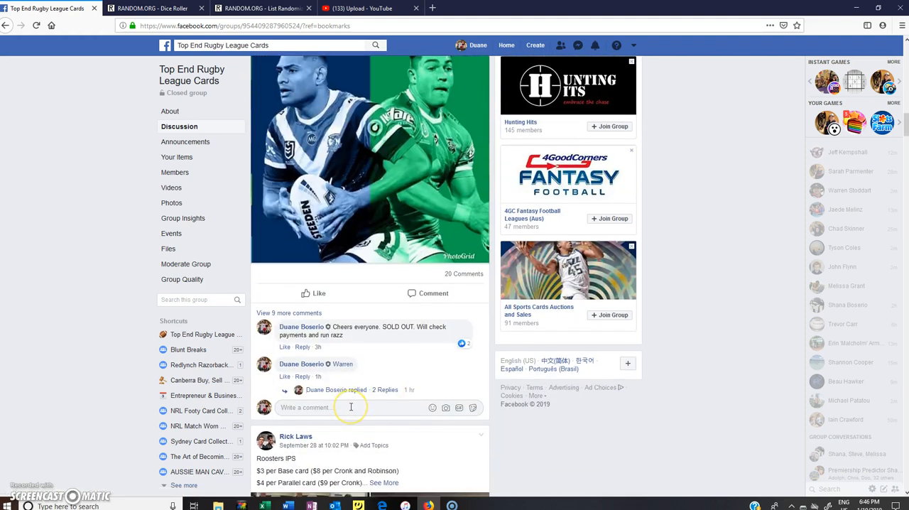
{"action": "type", "text": "LIV"}
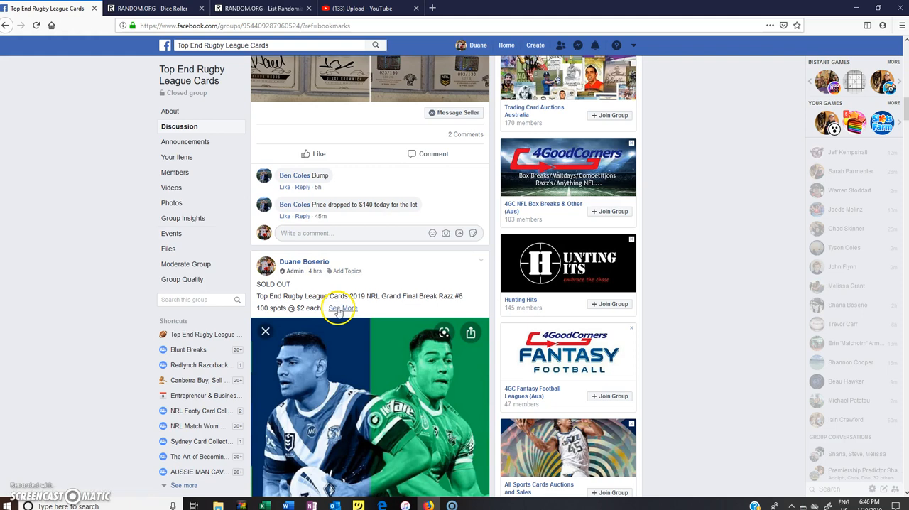
{"action": "left_click", "coordinate": [343, 307]}
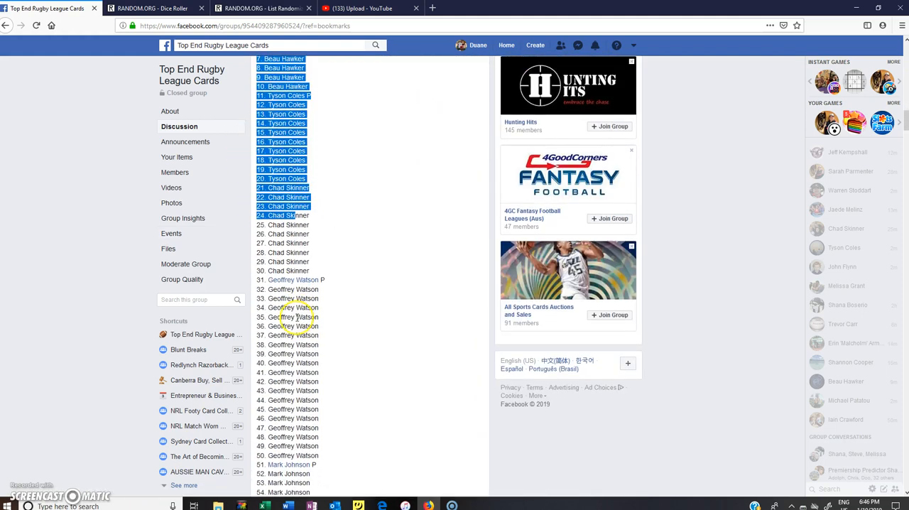
{"action": "scroll", "scroll_direction": "down", "scroll_amount": 3}
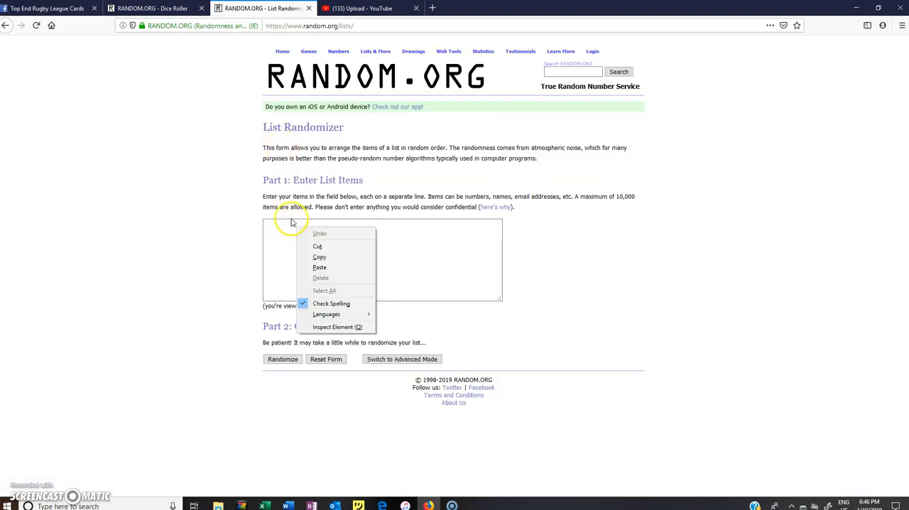
Paste the copied 100-spot list into the List Randomizer box and go to the Dice Roller.
{"action": "left_click", "coordinate": [320, 267]}
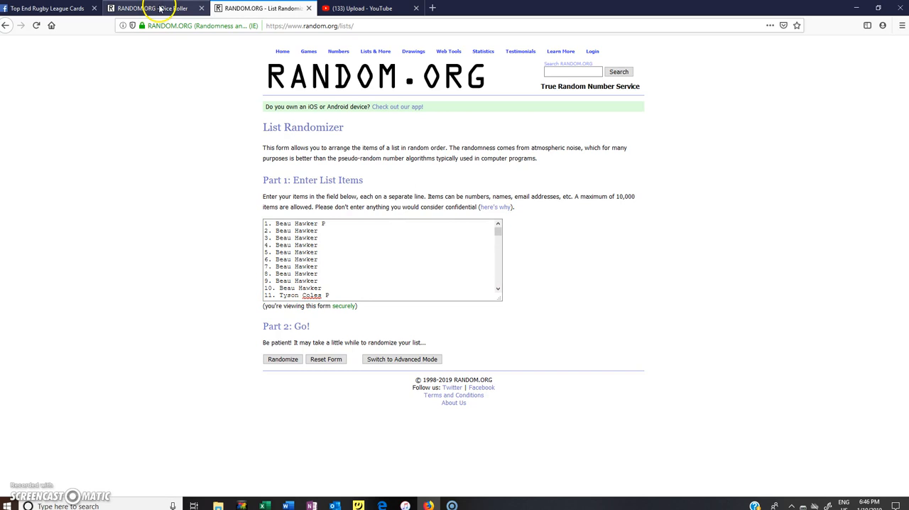
{"action": "left_click", "coordinate": [149, 9]}
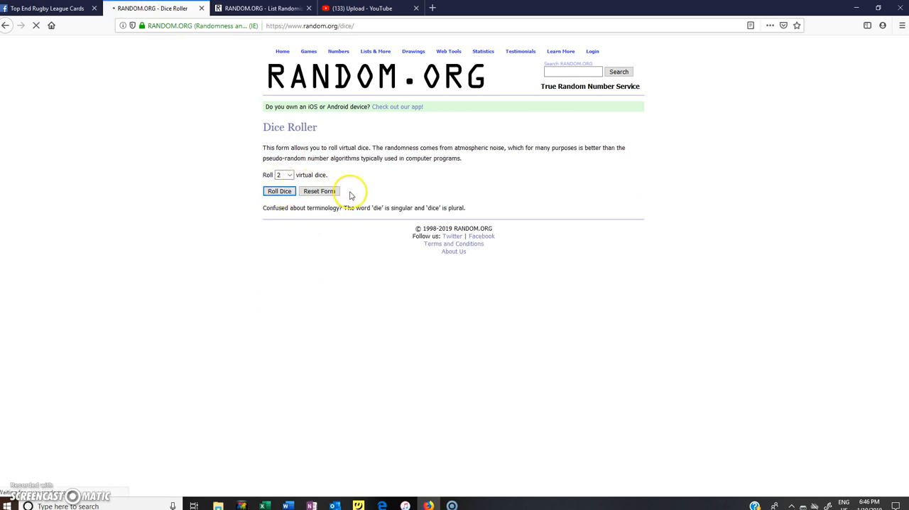
Roll two dice, getting a 1 and a 6, and return to the List Randomizer.
{"action": "left_click", "coordinate": [278, 190]}
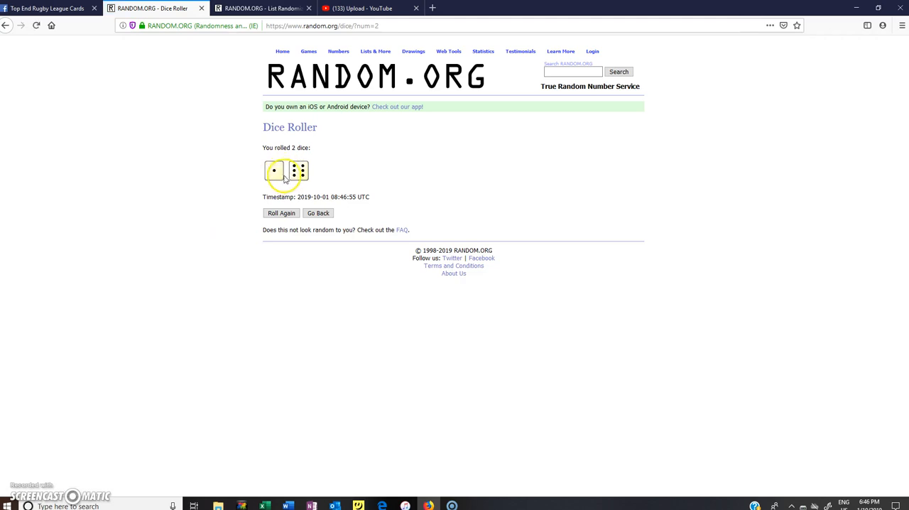
{"action": "mouse_move", "coordinate": [293, 48]}
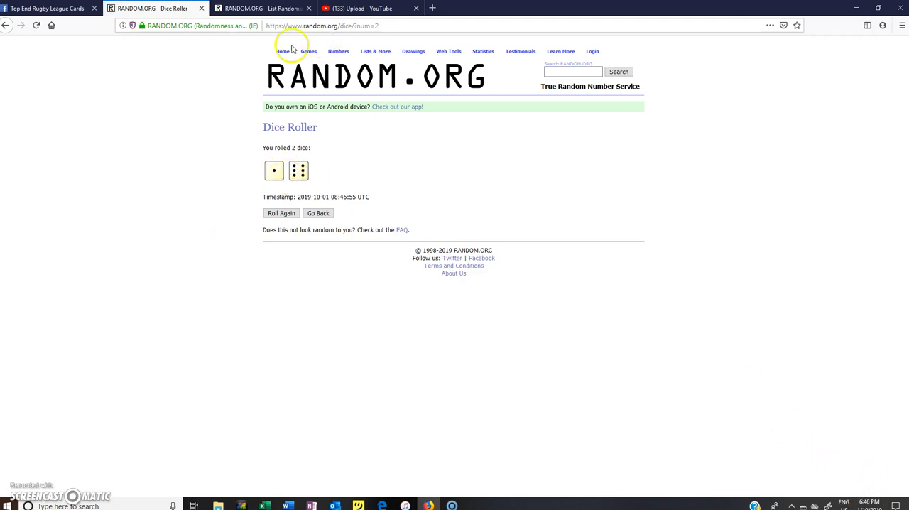
{"action": "left_click", "coordinate": [262, 8]}
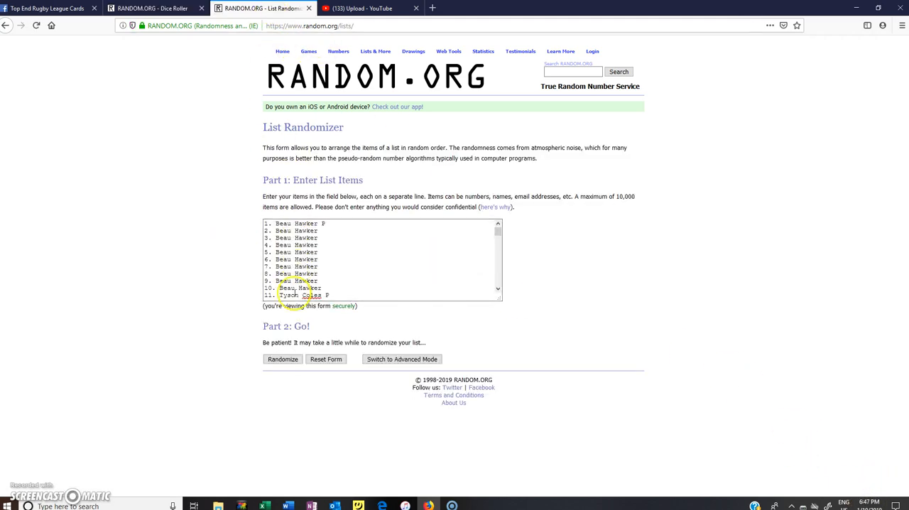
Randomize the 100-spot list, then reshuffle it from the results page with Again.
{"action": "left_click", "coordinate": [283, 358]}
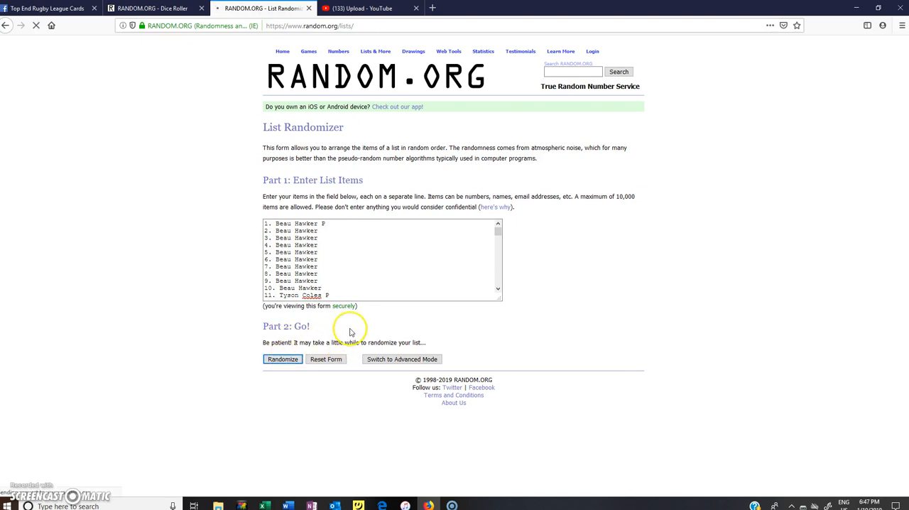
{"action": "left_click", "coordinate": [283, 358]}
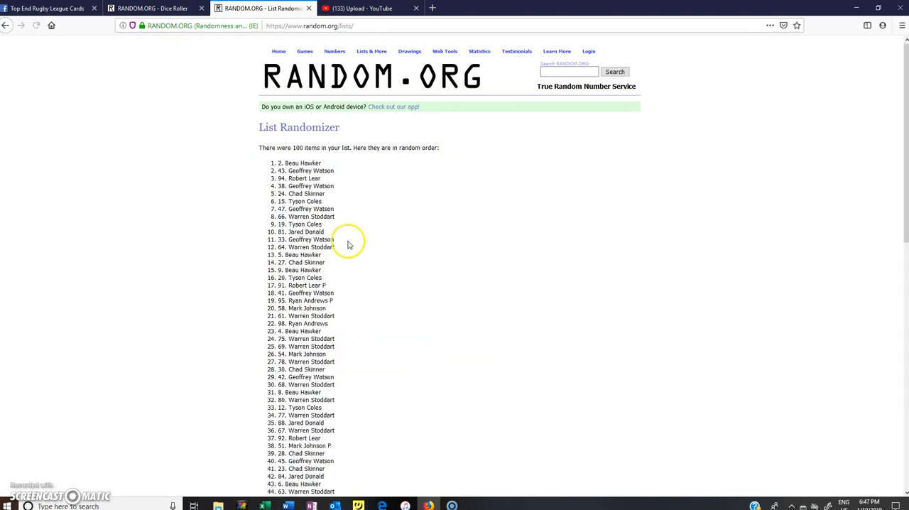
{"action": "scroll", "scroll_direction": "down", "scroll_amount": 3}
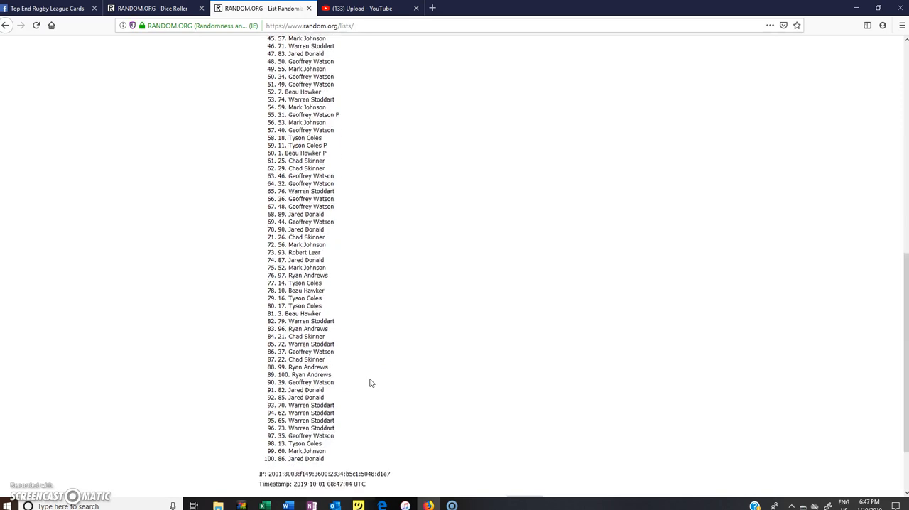
{"action": "scroll", "scroll_direction": "down", "scroll_amount": 3}
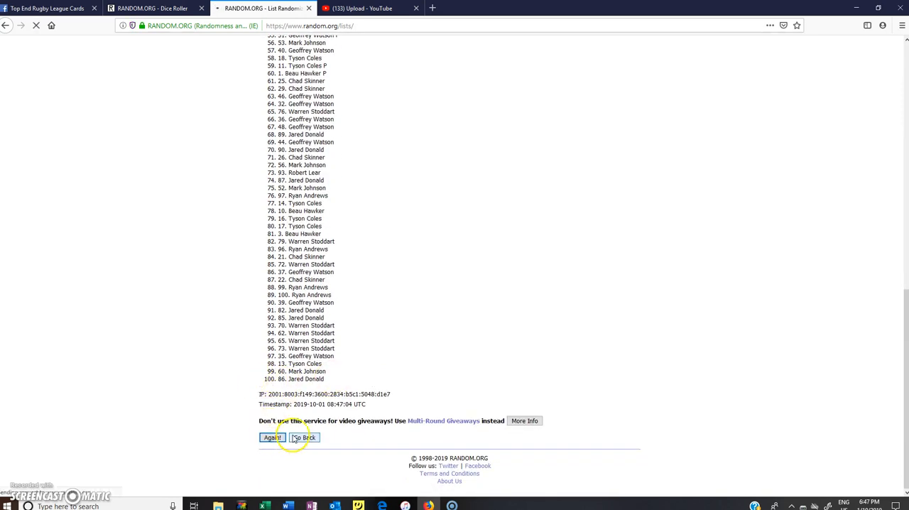
{"action": "left_click", "coordinate": [273, 438]}
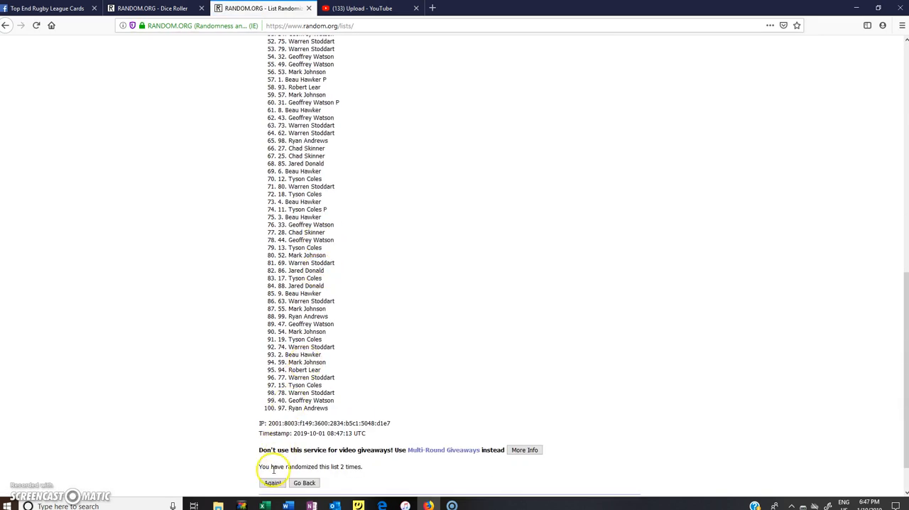
{"action": "left_click", "coordinate": [273, 483]}
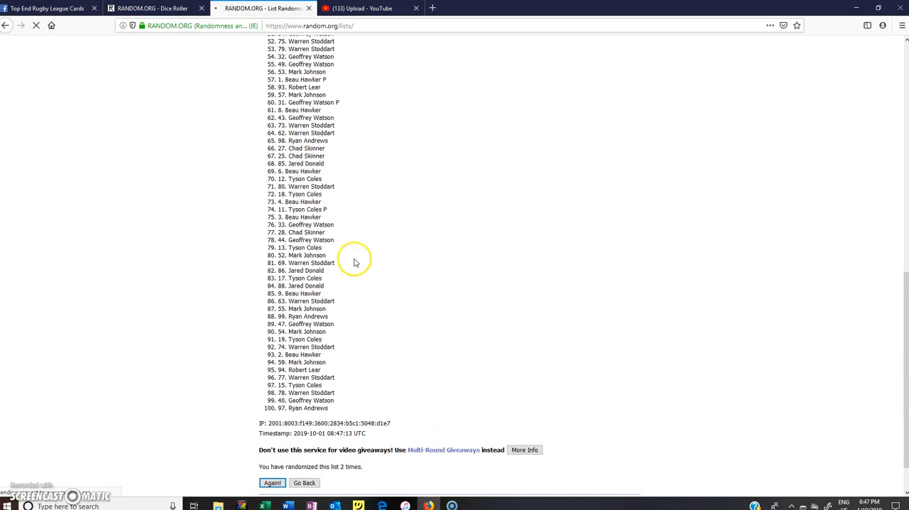
Reshuffle the list with Again until it shows 6 randomizations, then check the 1-and-6 dice roll.
{"action": "left_click", "coordinate": [273, 483]}
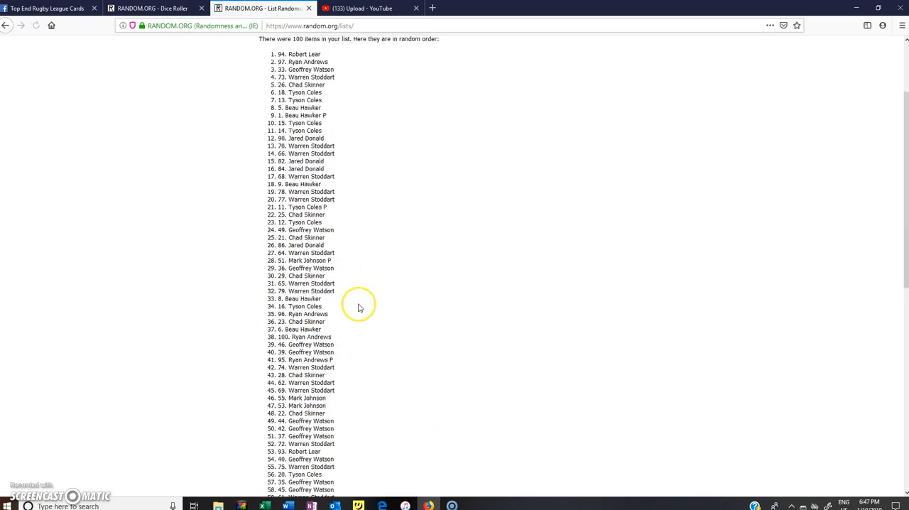
{"action": "scroll", "scroll_direction": "down", "scroll_amount": 3}
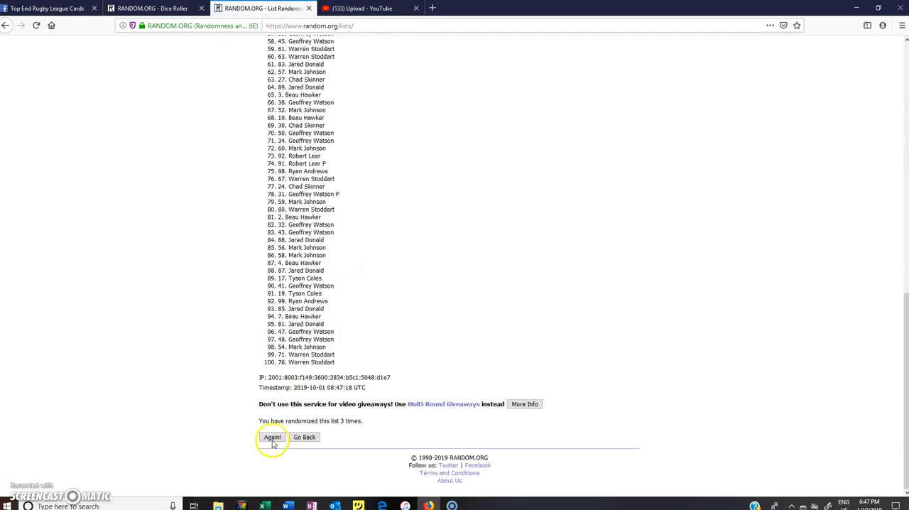
{"action": "left_click", "coordinate": [272, 437]}
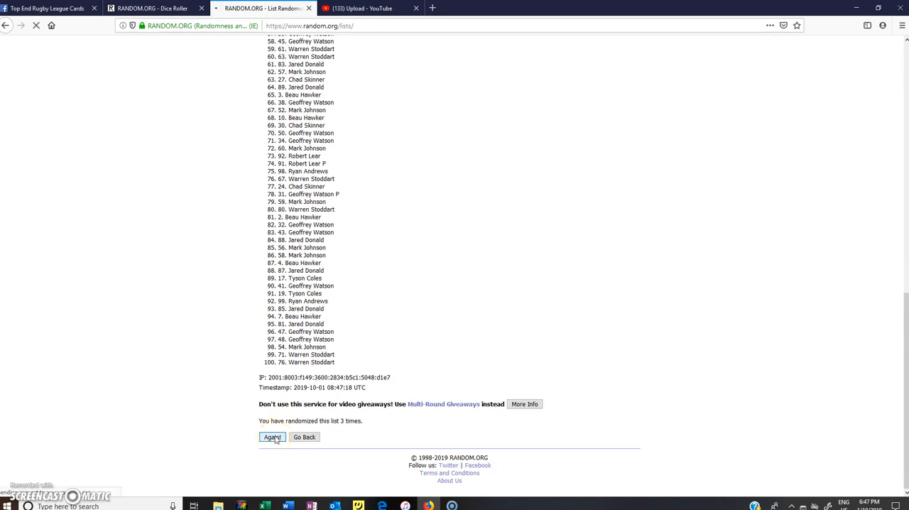
{"action": "left_click", "coordinate": [273, 438]}
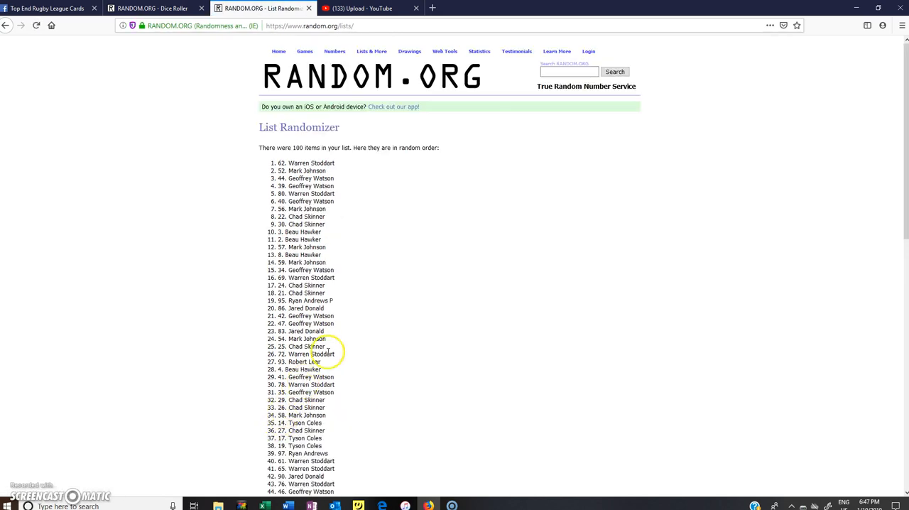
{"action": "scroll", "scroll_direction": "down", "scroll_amount": 3}
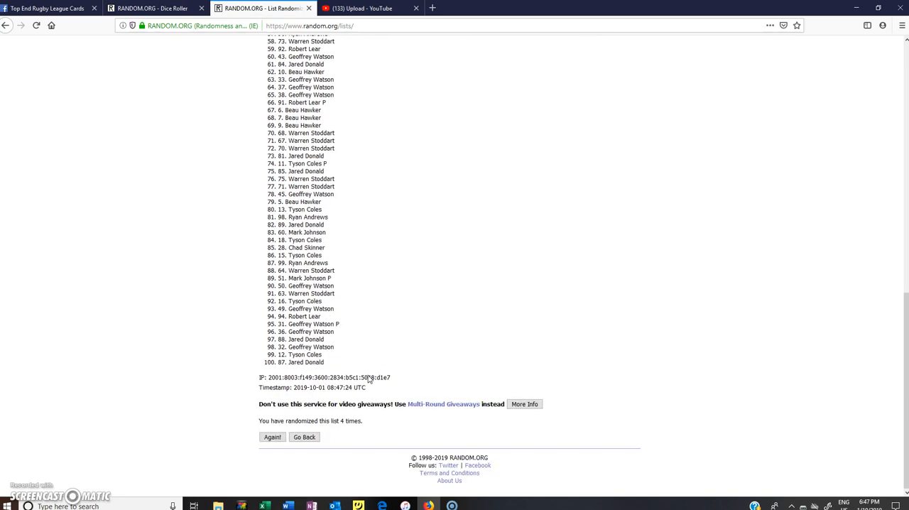
{"action": "left_click", "coordinate": [273, 437]}
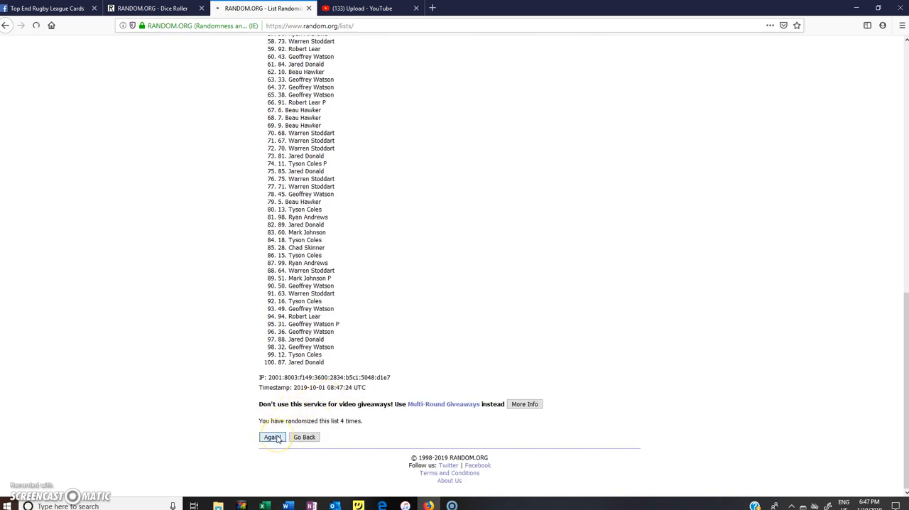
{"action": "left_click", "coordinate": [273, 437]}
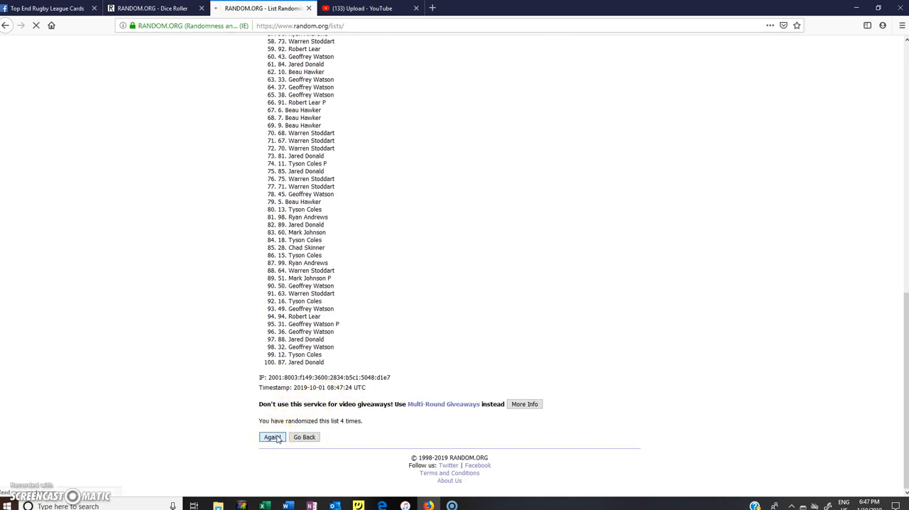
{"action": "left_click", "coordinate": [273, 437]}
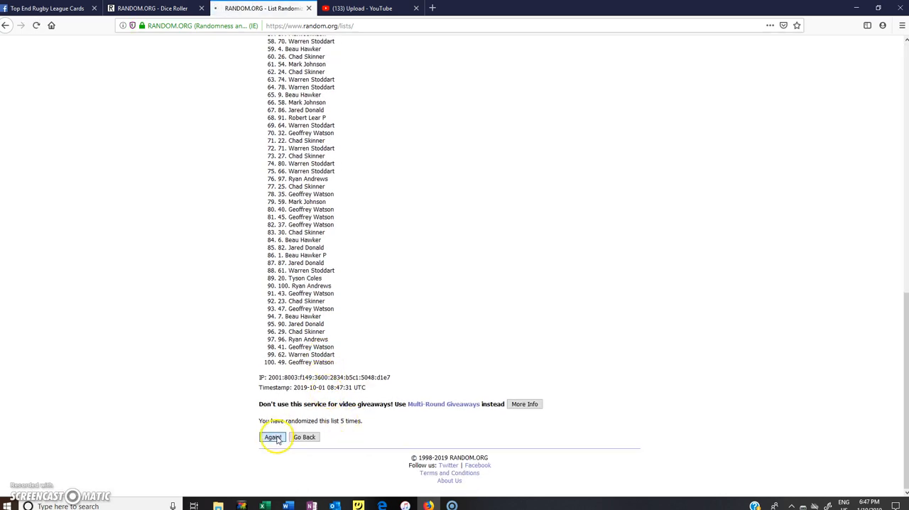
{"action": "left_click", "coordinate": [273, 438]}
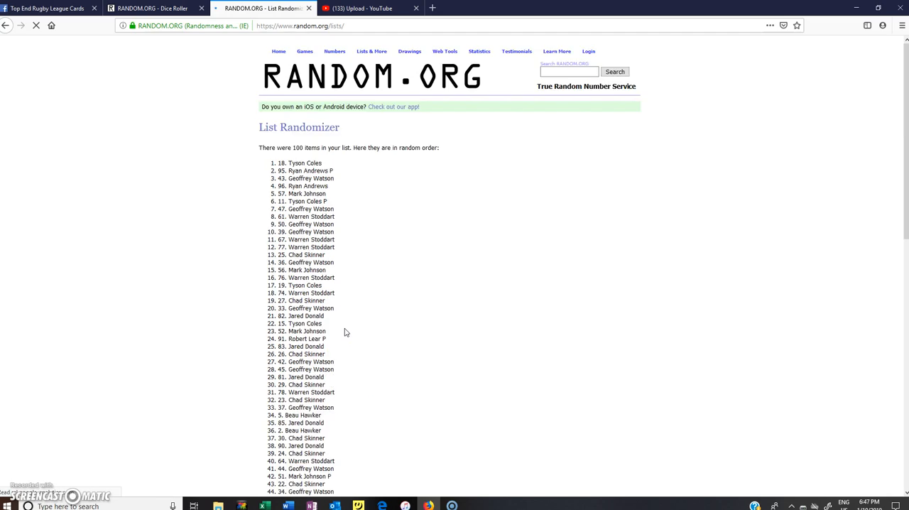
{"action": "scroll", "scroll_direction": "down", "scroll_amount": 3}
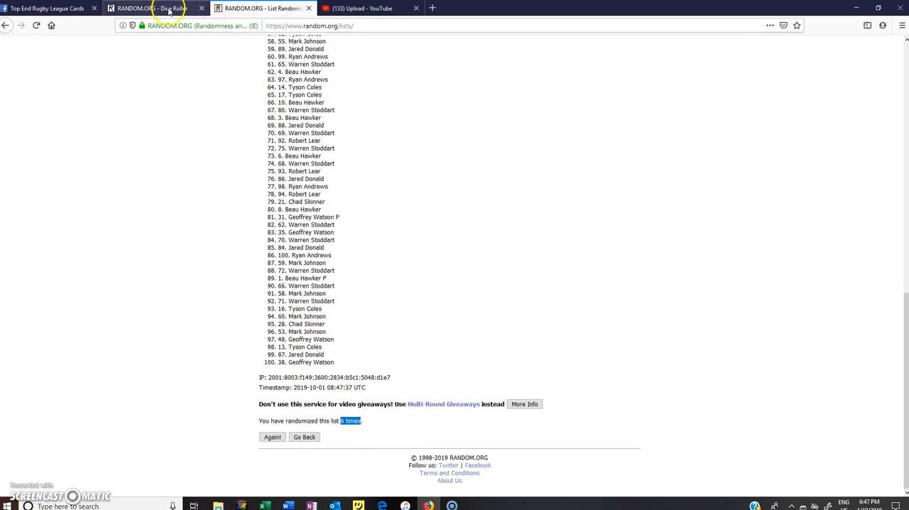
{"action": "left_click", "coordinate": [149, 9]}
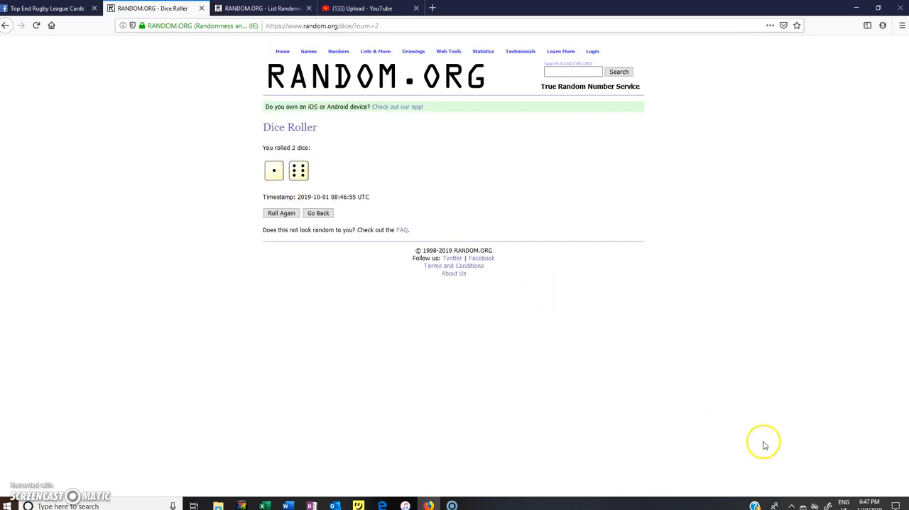
Randomize the list a seventh time, highlight the count of 7 and compare it with the dice roll.
{"action": "left_click", "coordinate": [263, 8]}
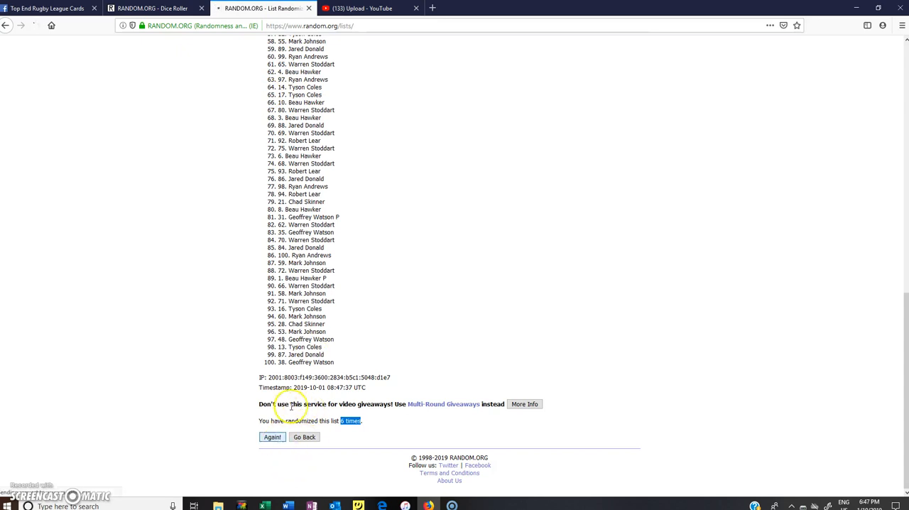
{"action": "left_click", "coordinate": [273, 438]}
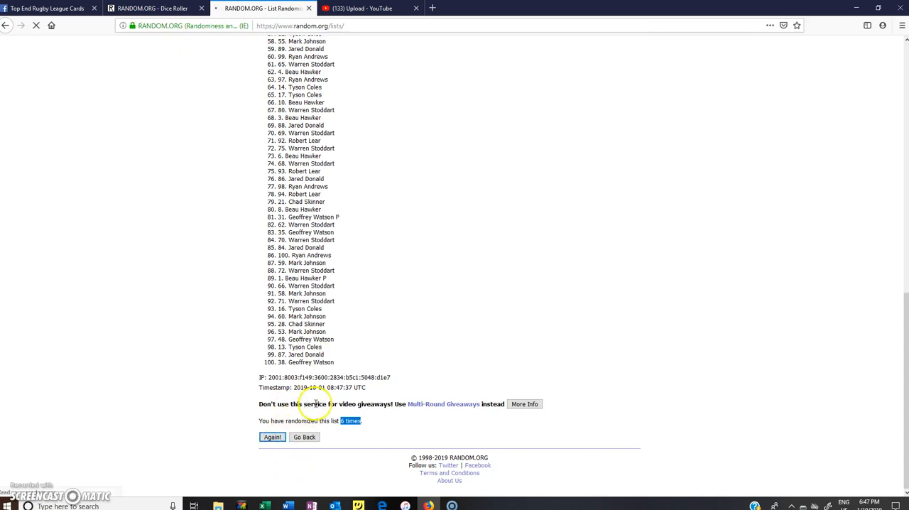
{"action": "left_click", "coordinate": [273, 438]}
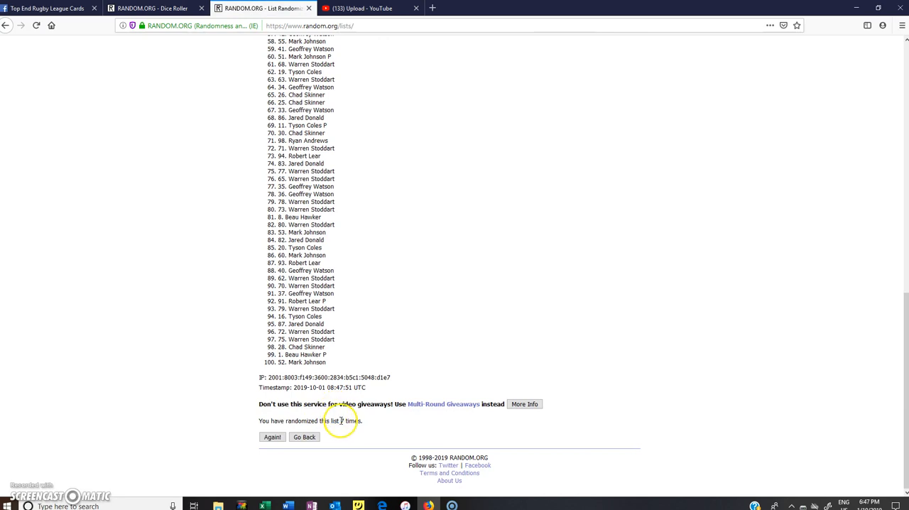
{"action": "double_click", "coordinate": [350, 420]}
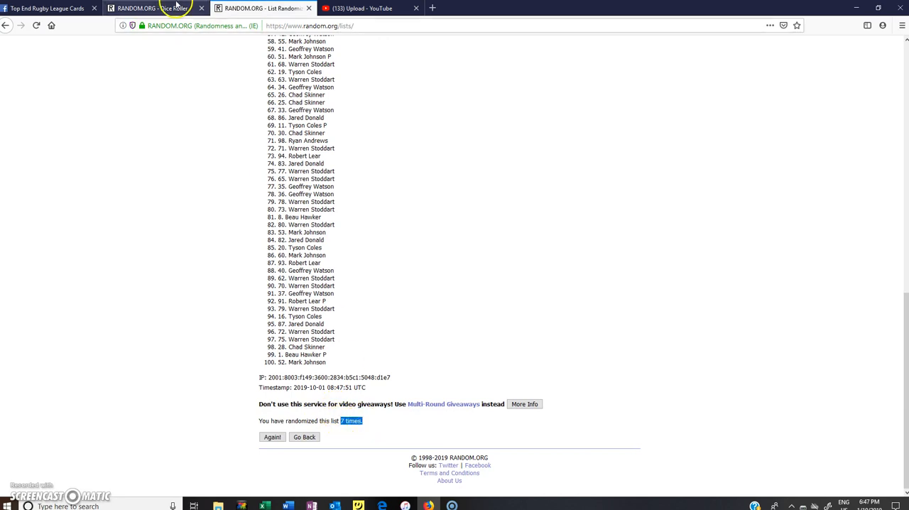
{"action": "left_click", "coordinate": [154, 8]}
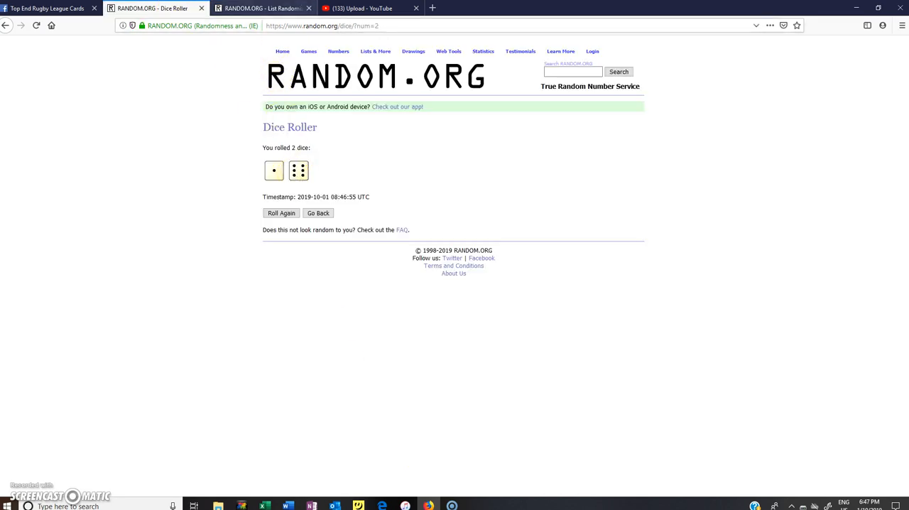
{"action": "left_click", "coordinate": [262, 9]}
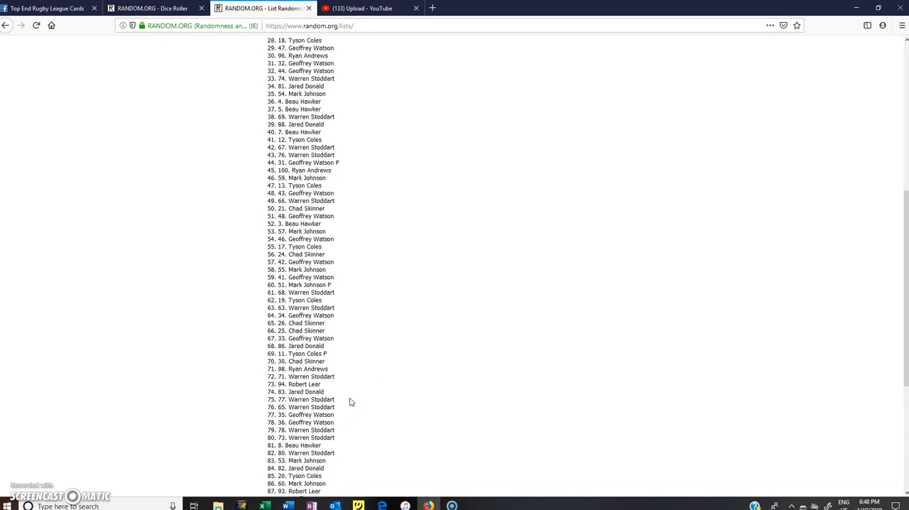
Review the seven-times randomized list, highlight the count of 7 and recheck the dice roll.
{"action": "scroll", "scroll_direction": "up", "scroll_amount": 3}
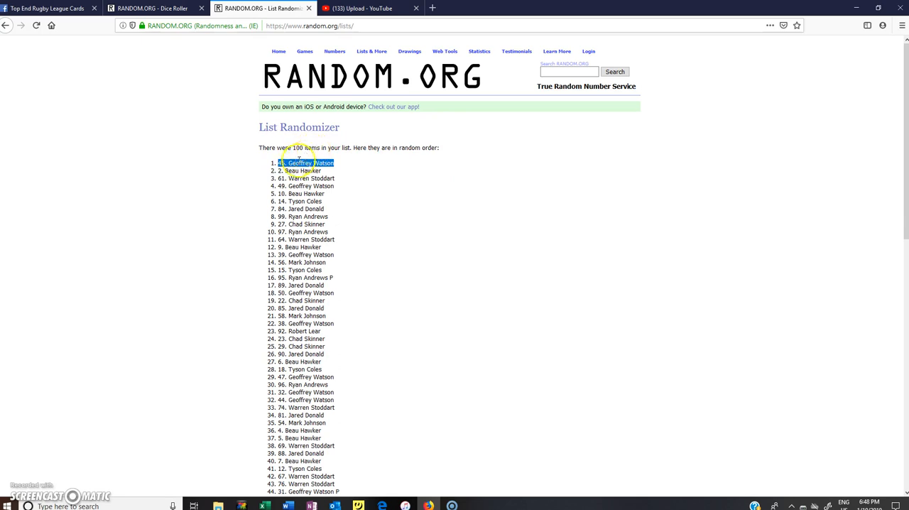
{"action": "scroll", "scroll_direction": "down", "scroll_amount": 3}
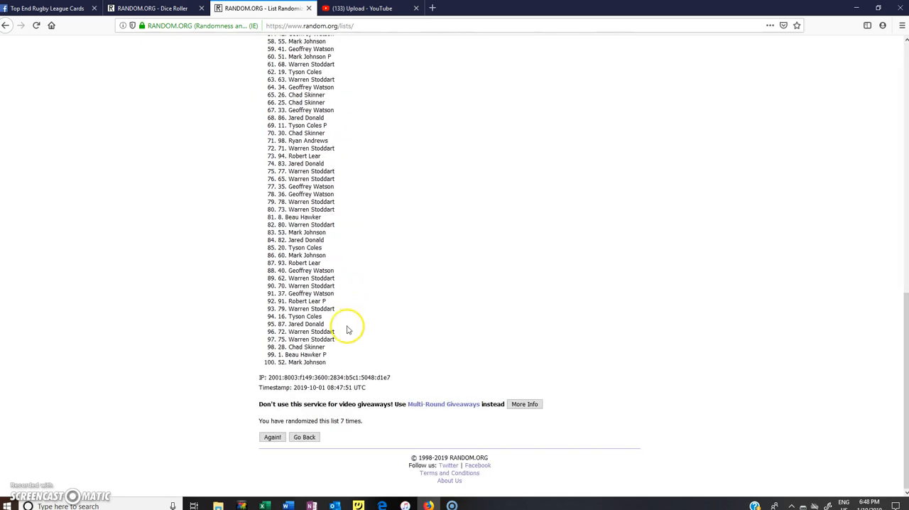
{"action": "double_click", "coordinate": [351, 421]}
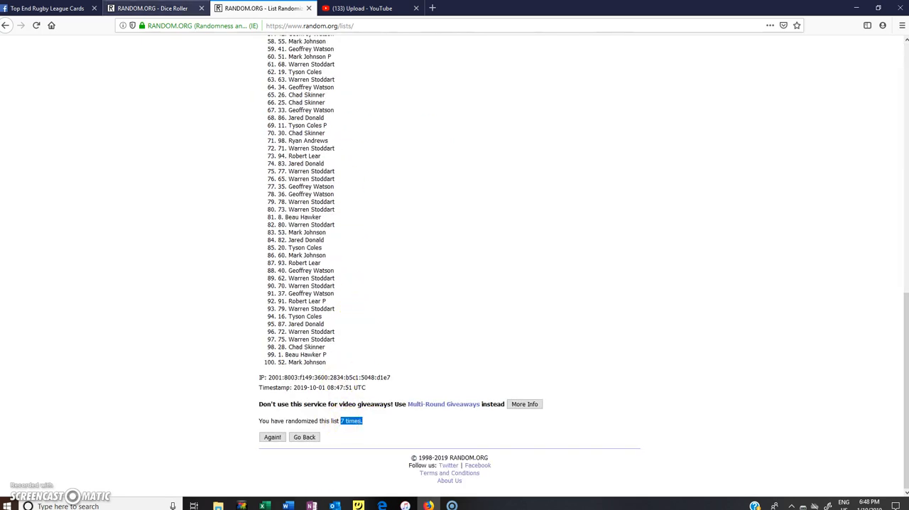
{"action": "left_click", "coordinate": [154, 9]}
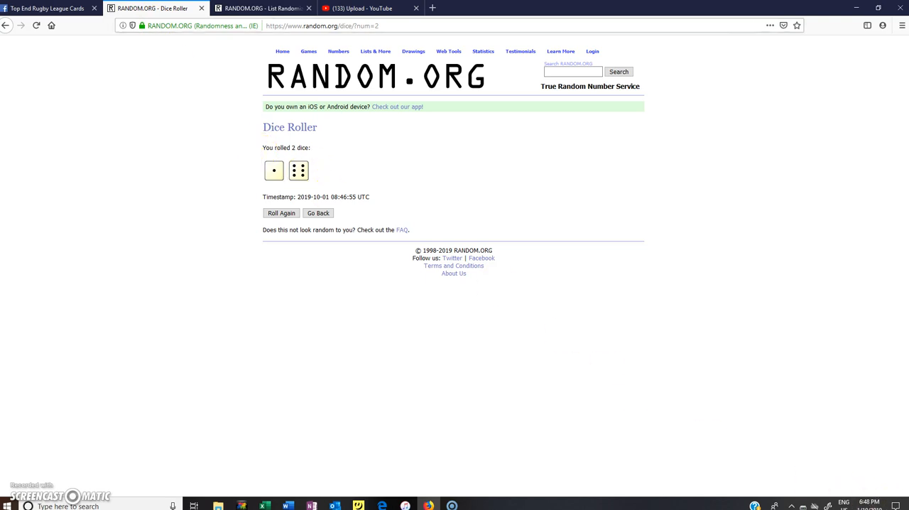
{"action": "left_click", "coordinate": [263, 9]}
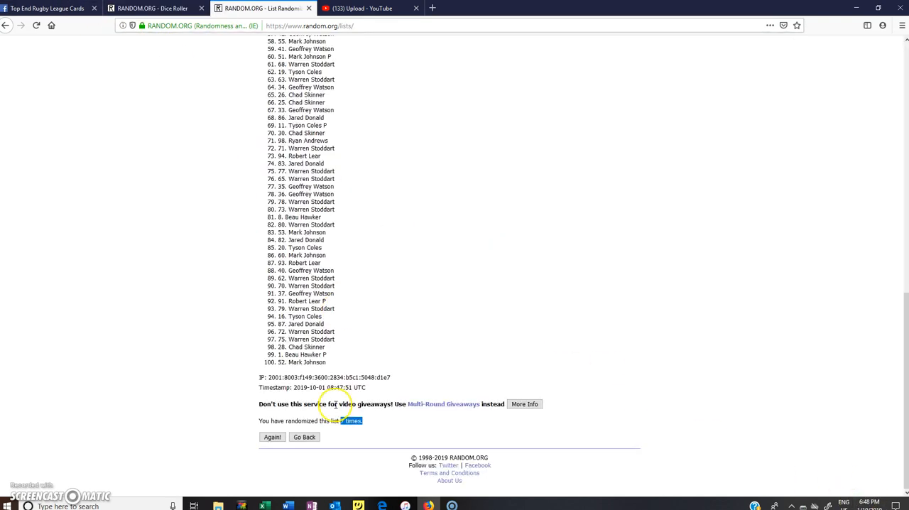
{"action": "left_click", "coordinate": [273, 437]}
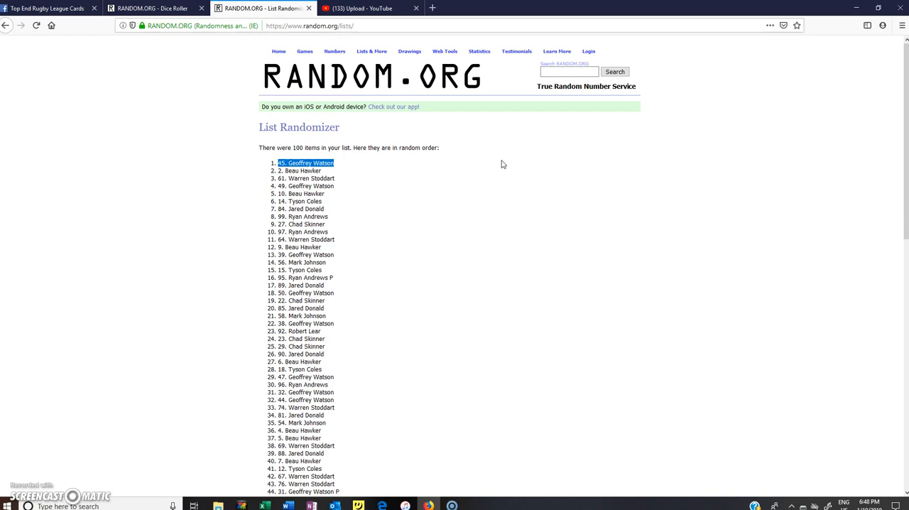
{"action": "mouse_move", "coordinate": [230, 331]}
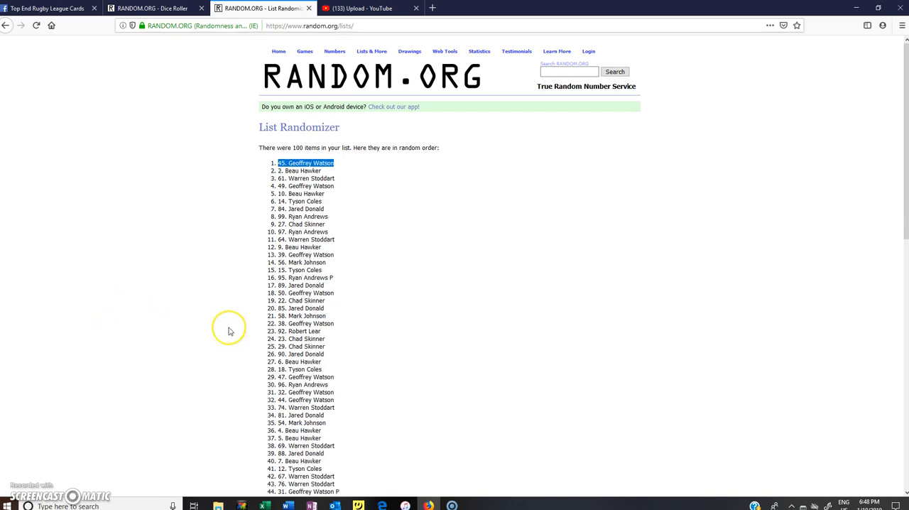
{"action": "scroll", "scroll_direction": "down", "scroll_amount": 3}
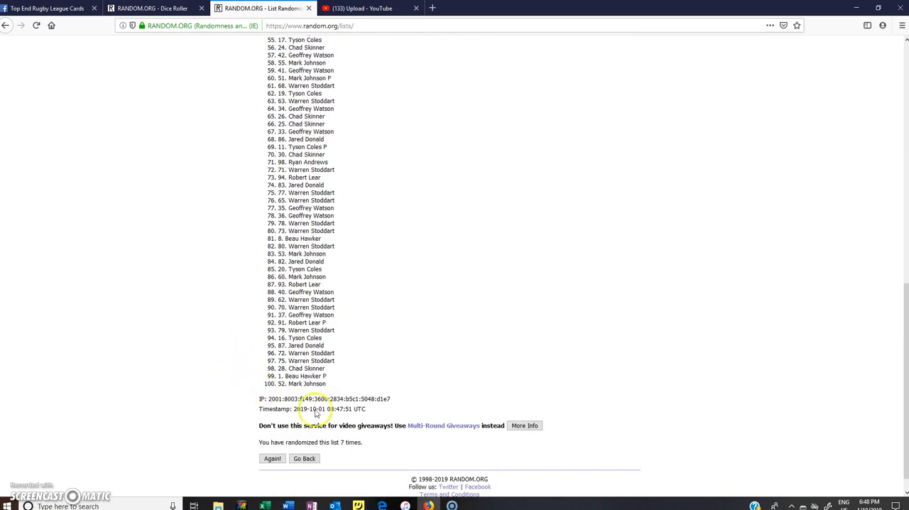
{"action": "left_click", "coordinate": [273, 458]}
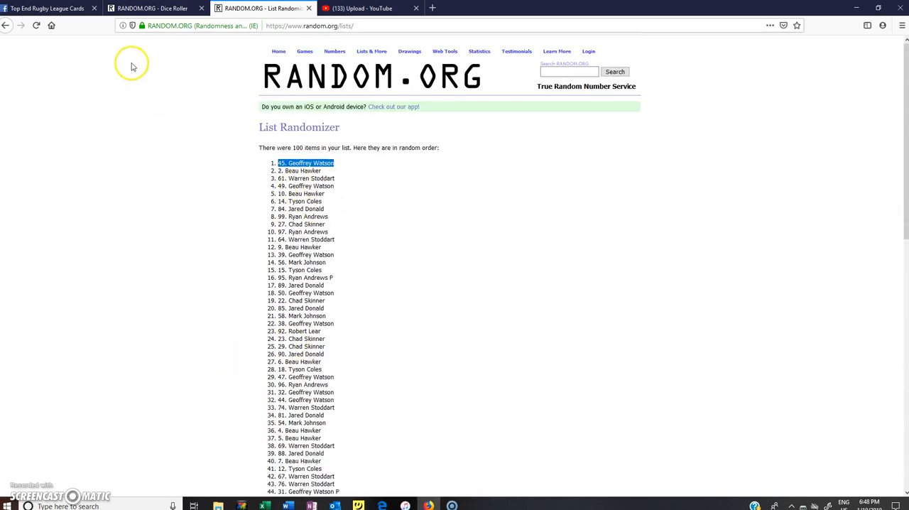
Return to the Facebook raffle post and start a comment beginning 'Co'.
{"action": "left_click", "coordinate": [45, 9]}
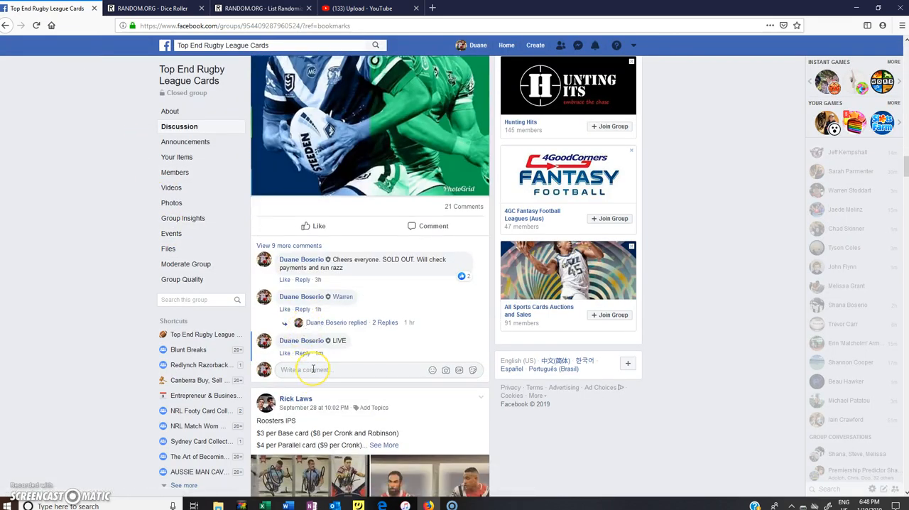
{"action": "type", "text": "Co"}
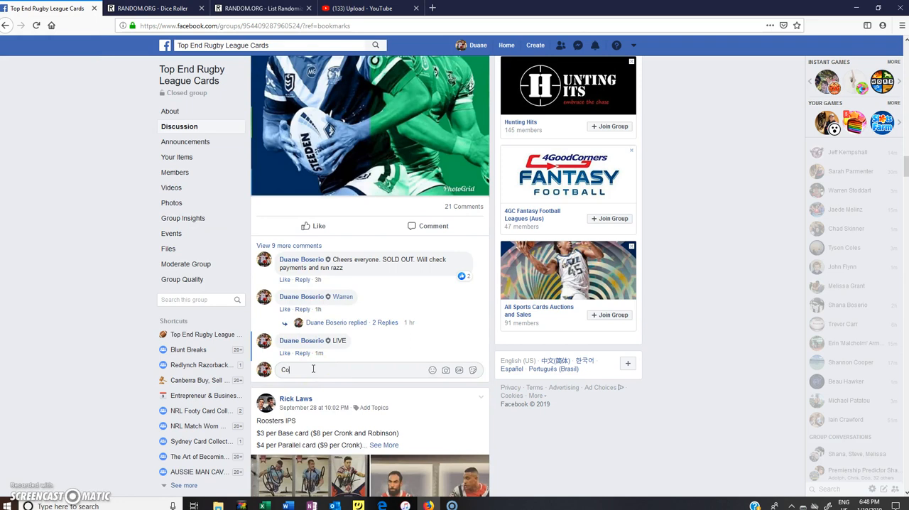